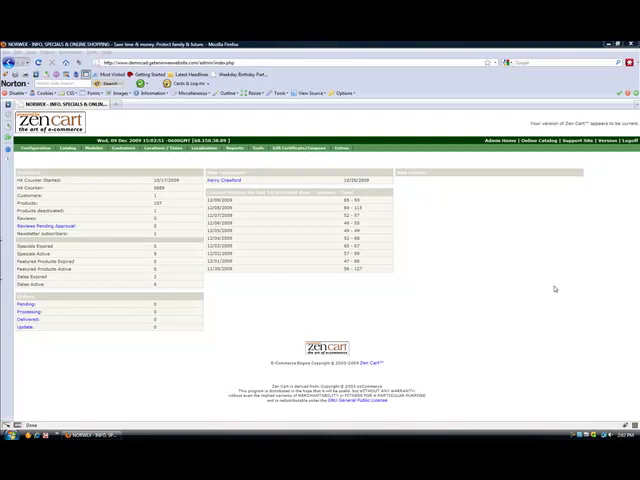
mouse_move(560, 340)
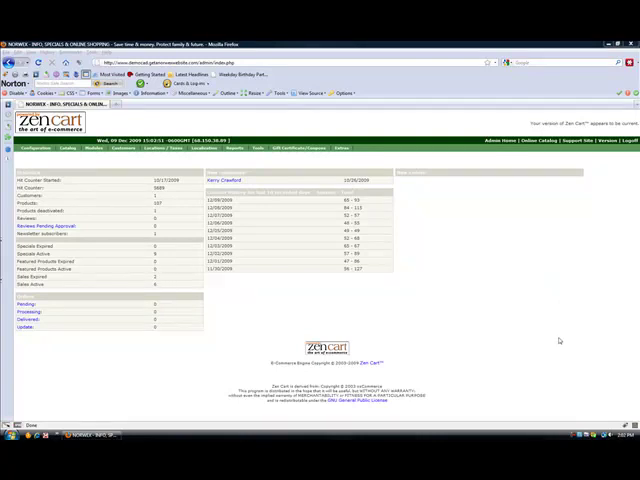
mouse_move(564, 336)
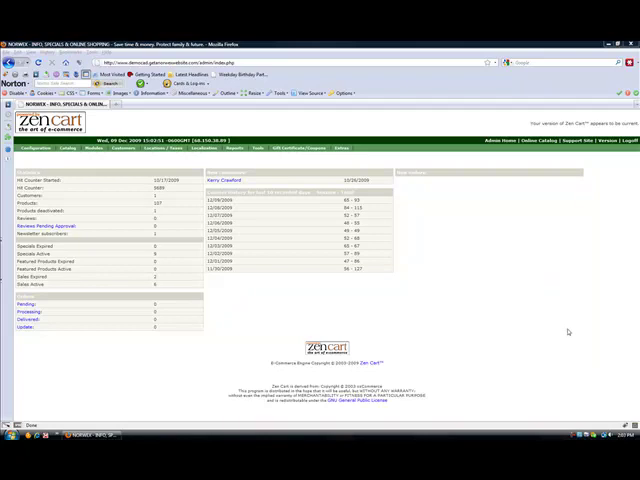
mouse_move(508, 316)
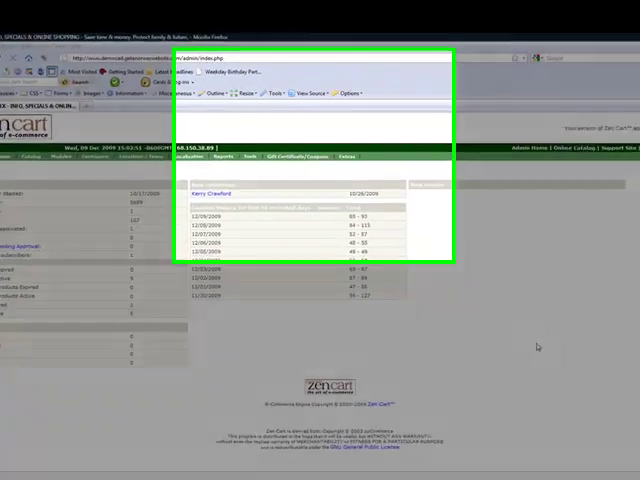
- Go to Coupon Admin from the Gift Certificate/Coupons menu to list existing coupons
left_click(284, 240)
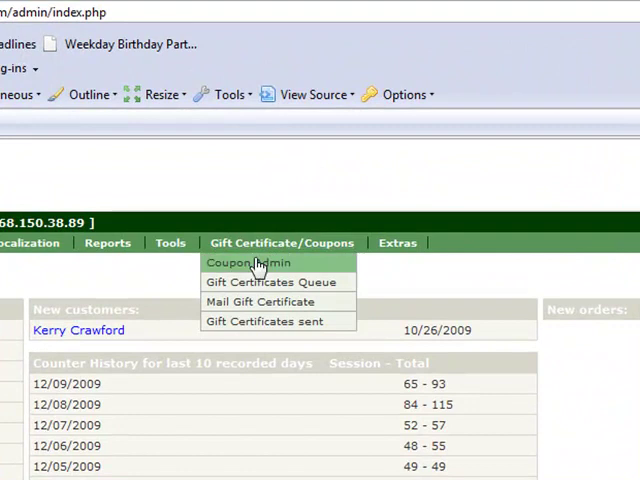
left_click(248, 262)
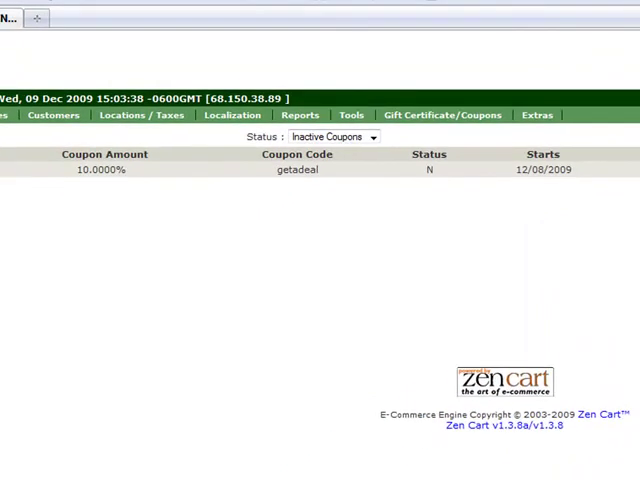
mouse_move(284, 248)
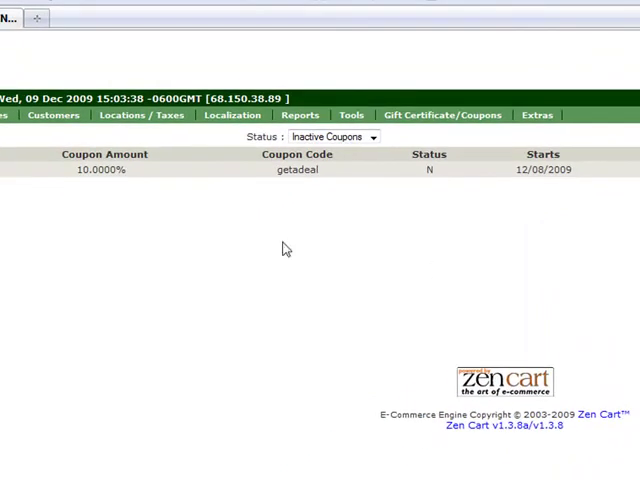
mouse_move(414, 252)
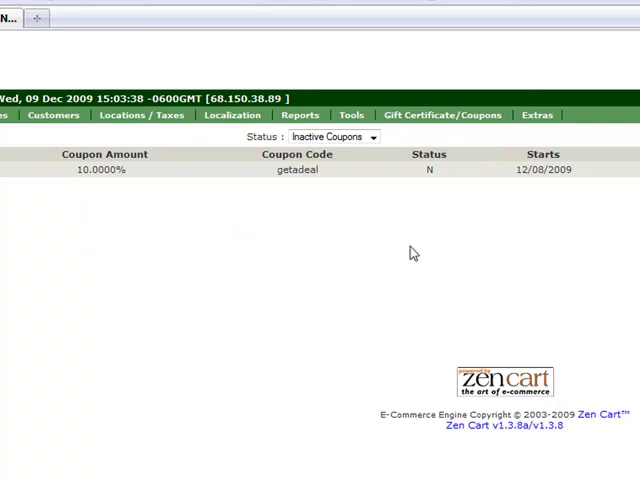
mouse_move(464, 264)
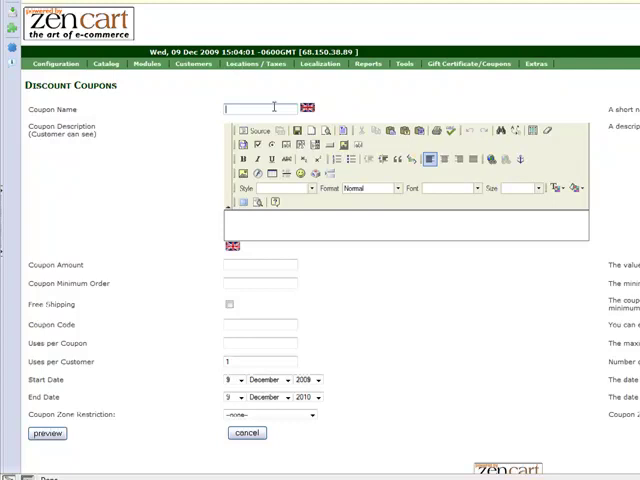
- Fill the new Discount Coupon form with amount 5.00 and a blank minimum order
type("test")
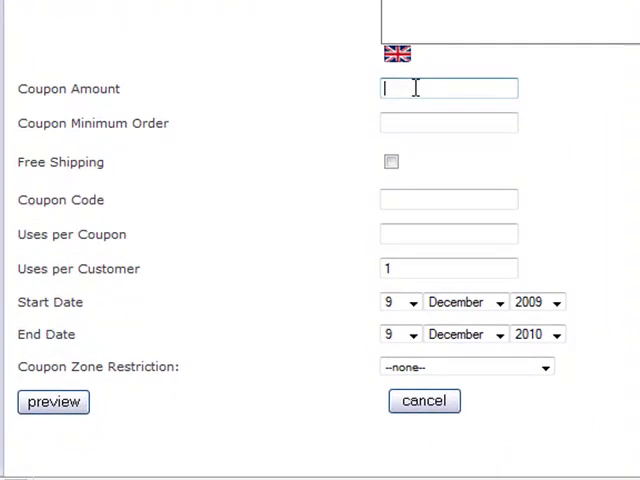
mouse_move(600, 104)
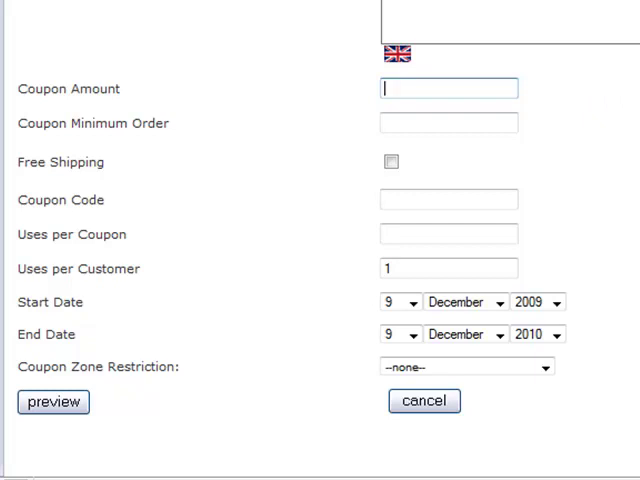
type("5.00")
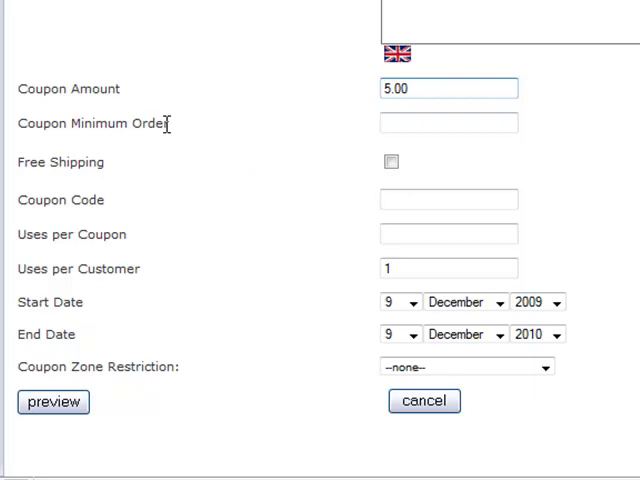
mouse_move(200, 136)
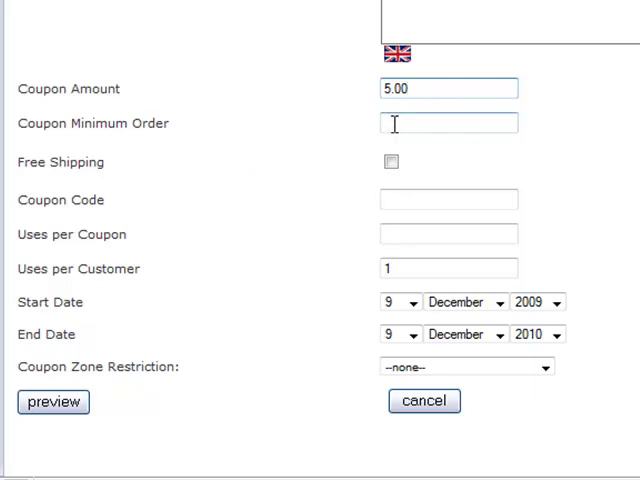
type("50.00")
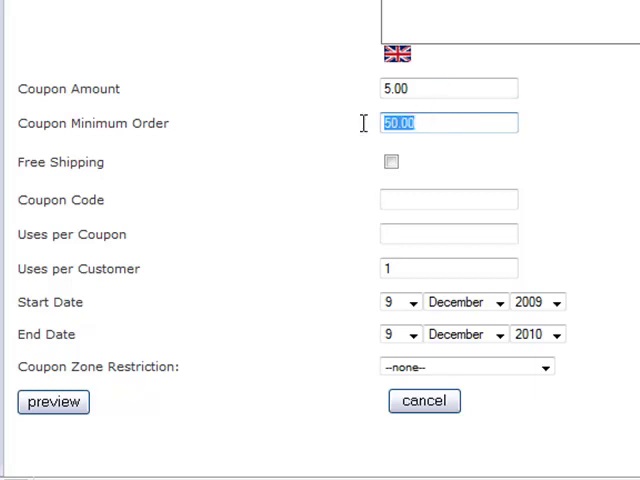
key("Delete")
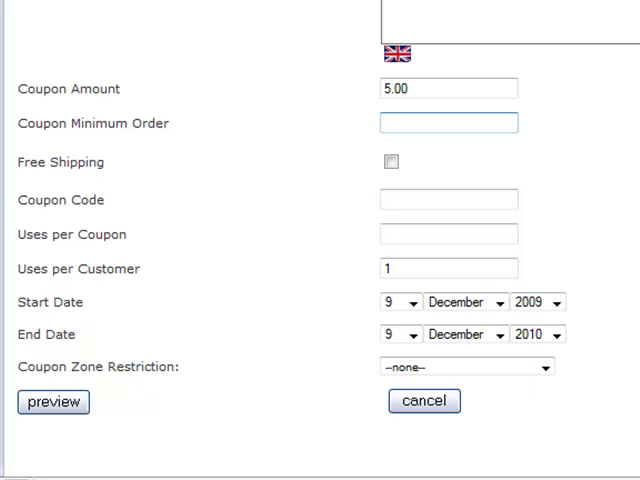
mouse_move(254, 104)
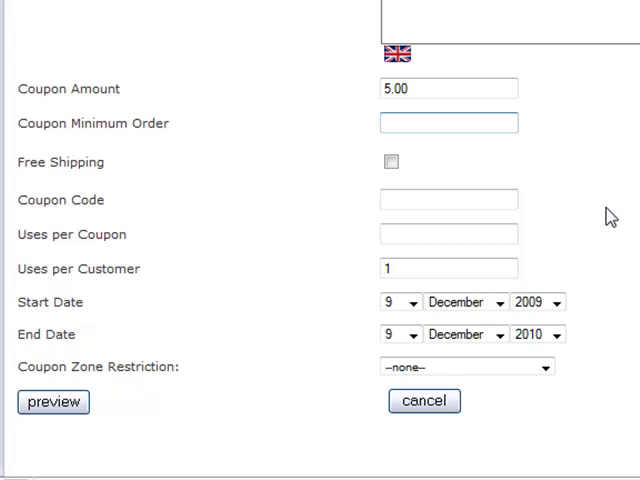
left_click(392, 160)
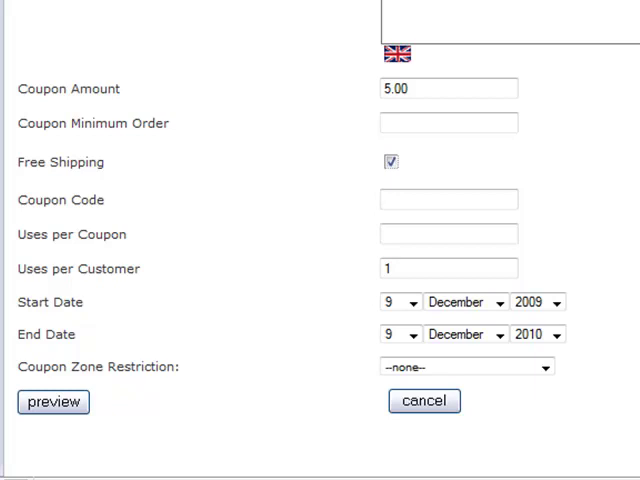
left_click(448, 200)
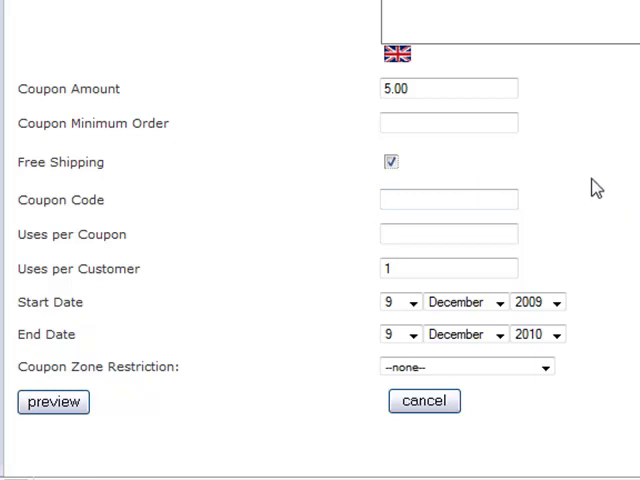
left_click(448, 200)
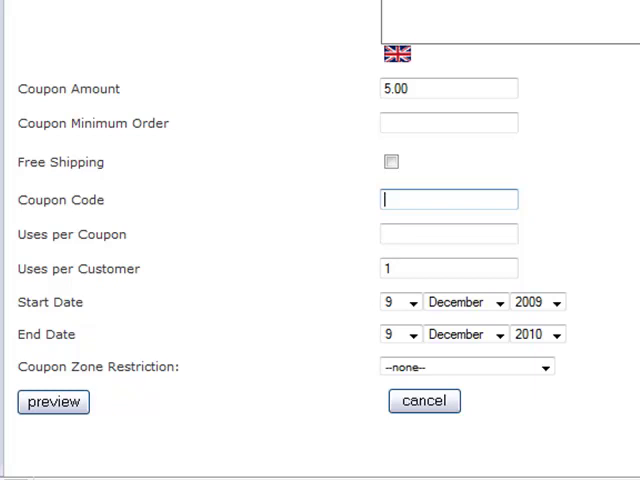
- Enter coupon code itsspring and leave Uses per Coupon and Uses per Customer blank
type("itsspring")
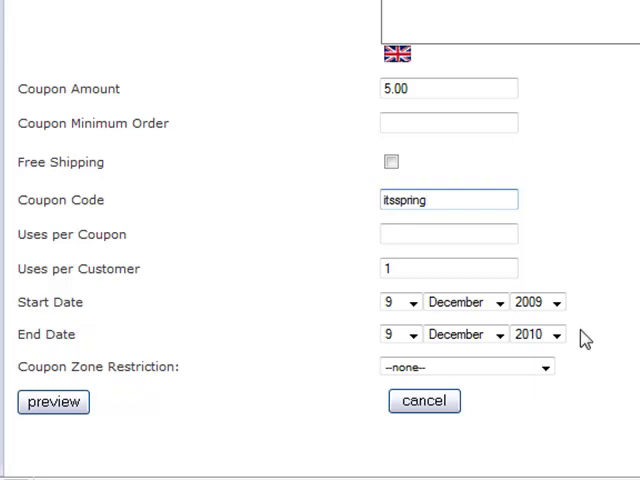
mouse_move(612, 348)
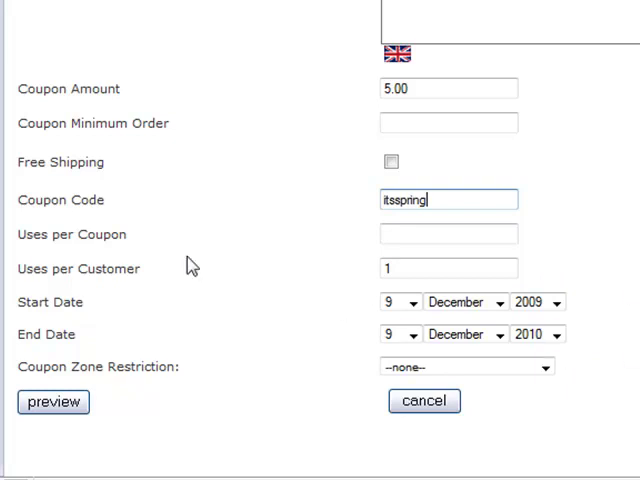
mouse_move(140, 246)
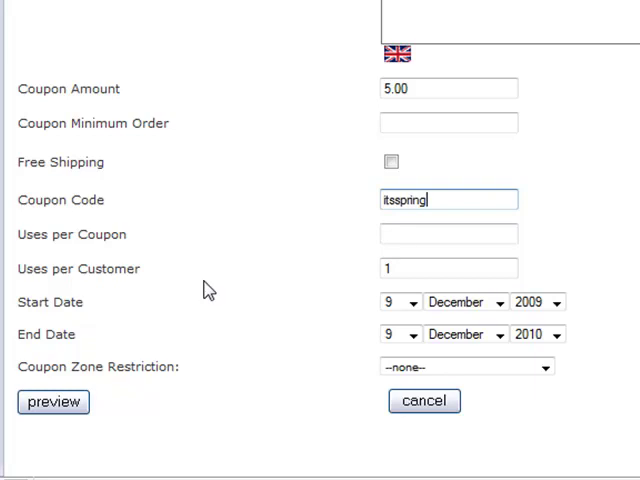
left_click(448, 232)
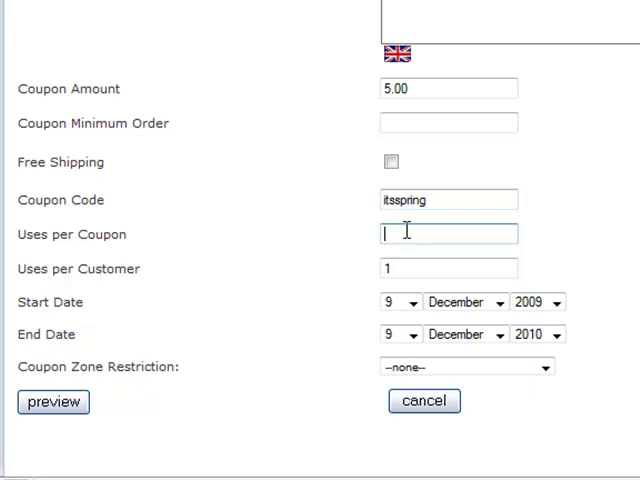
type("50")
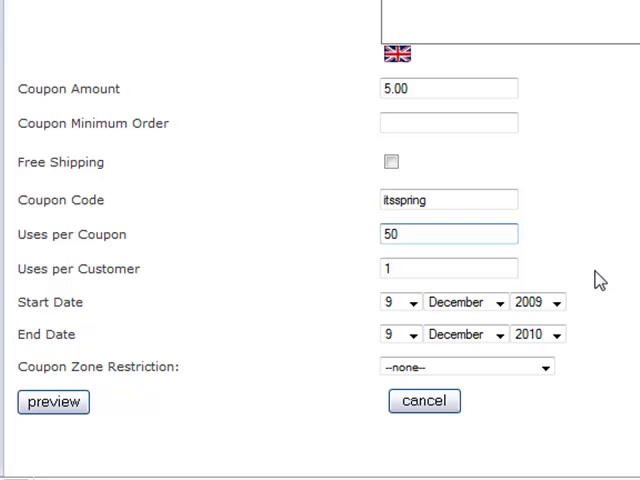
left_click(448, 268)
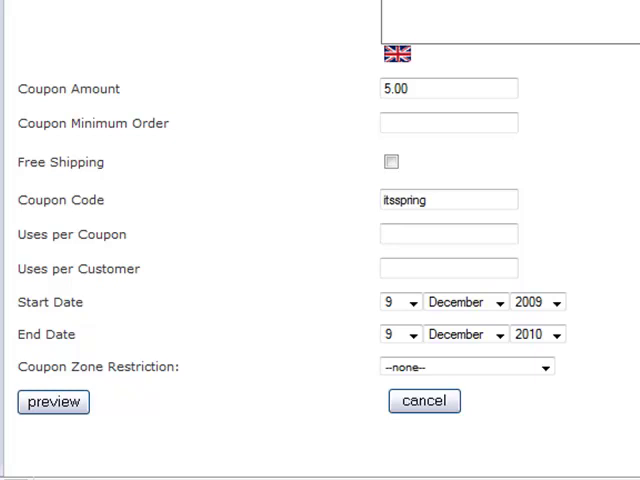
mouse_move(518, 428)
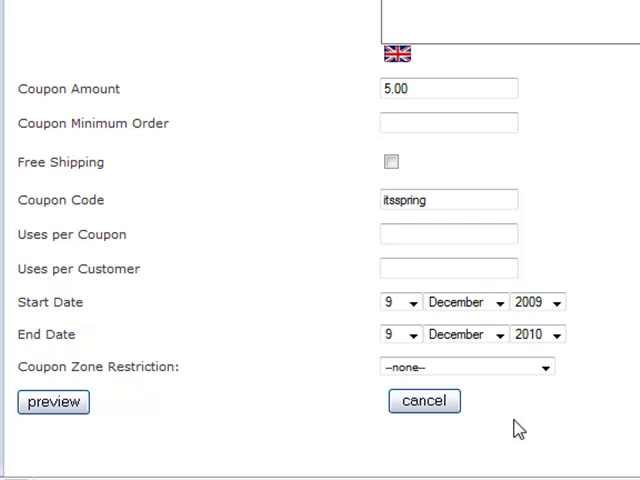
- Set the coupon's end date to day 17, year 2009
left_click(412, 336)
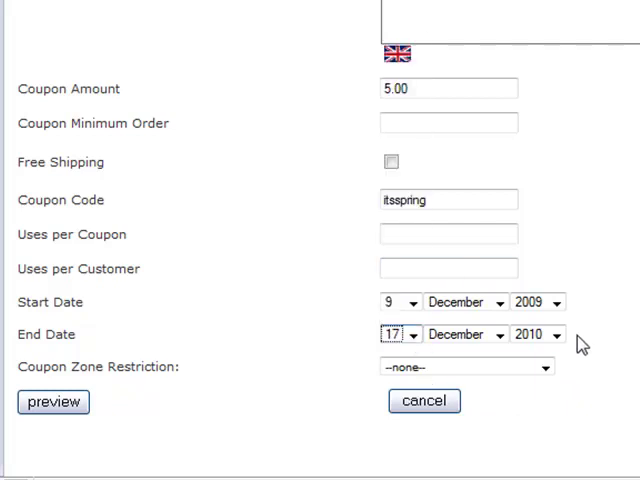
left_click(556, 334)
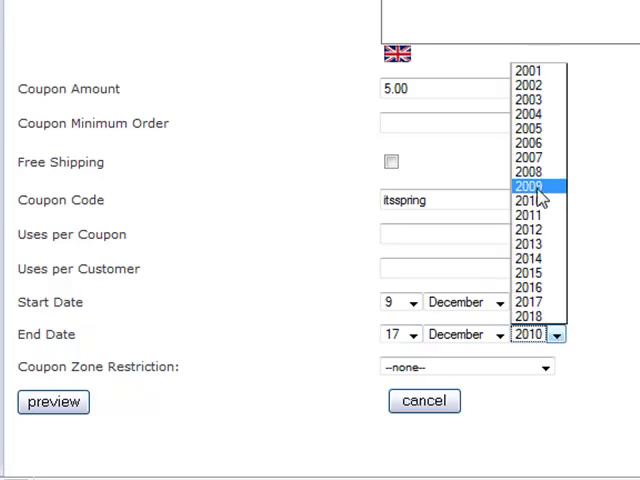
left_click(528, 188)
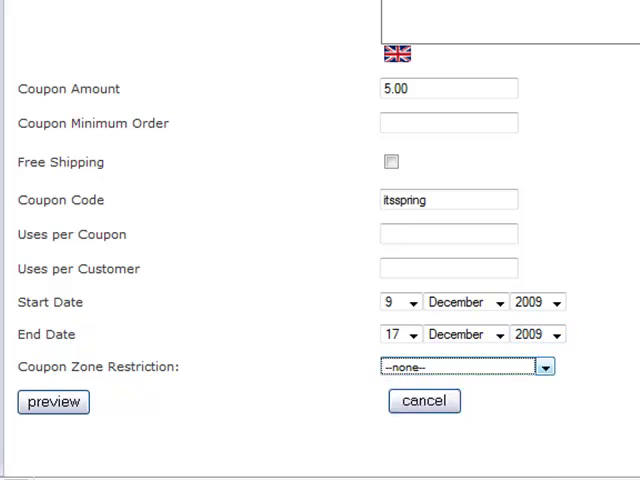
mouse_move(338, 468)
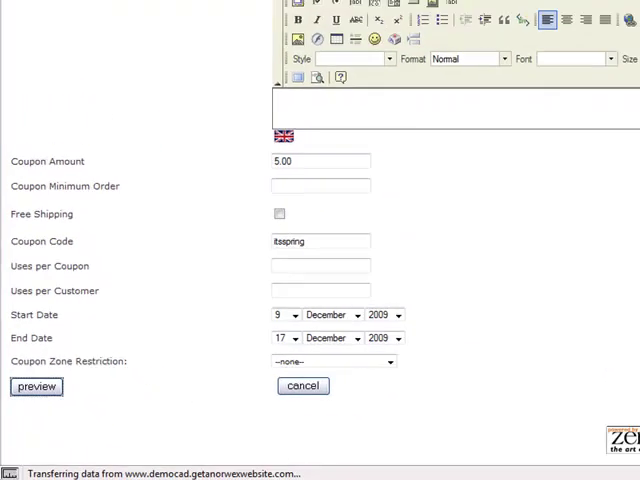
- Preview and confirm the itsspring coupon so it is saved to the list
left_click(36, 388)
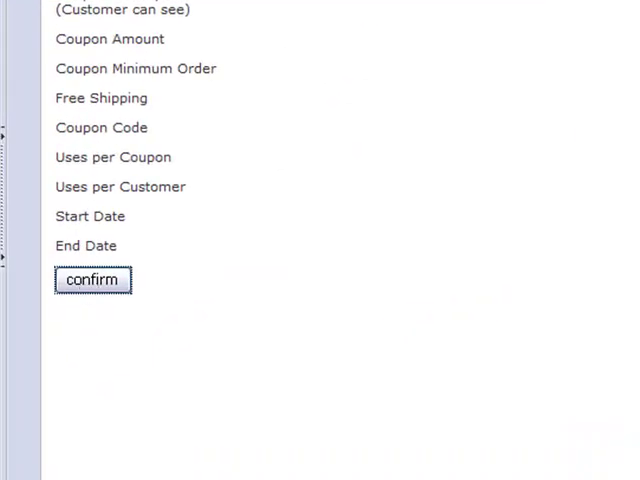
left_click(92, 280)
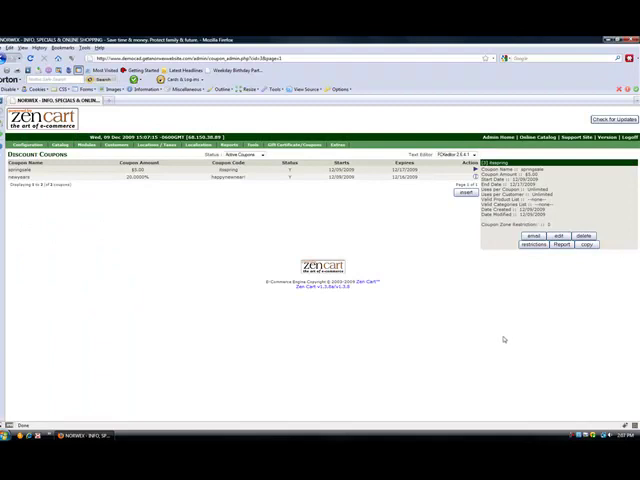